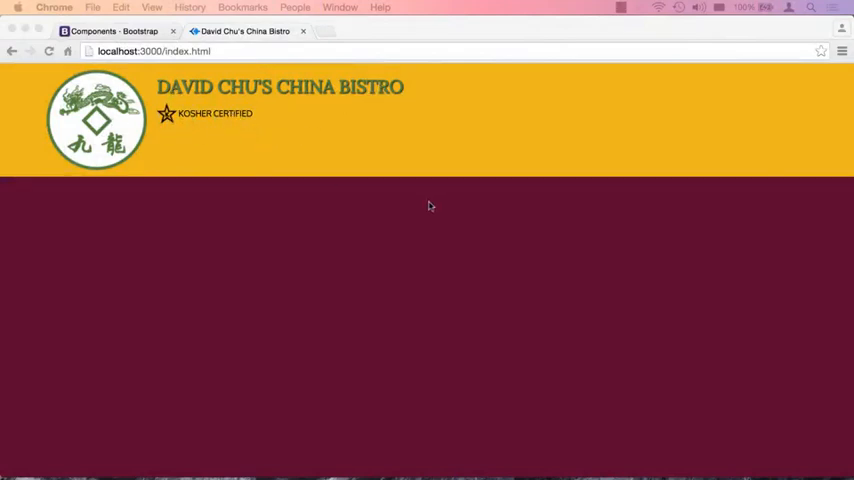
pyautogui.moveTo(150, 150)
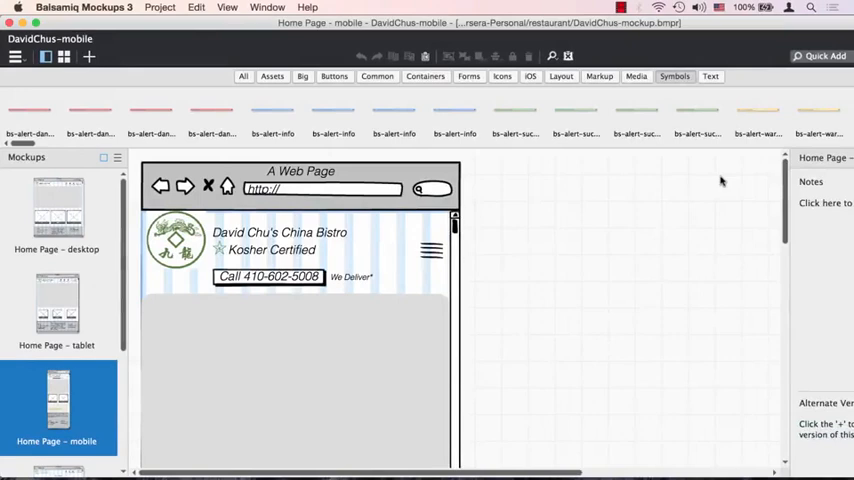
# - Compare the desktop and mobile home page mockups
pyautogui.click(58, 210)
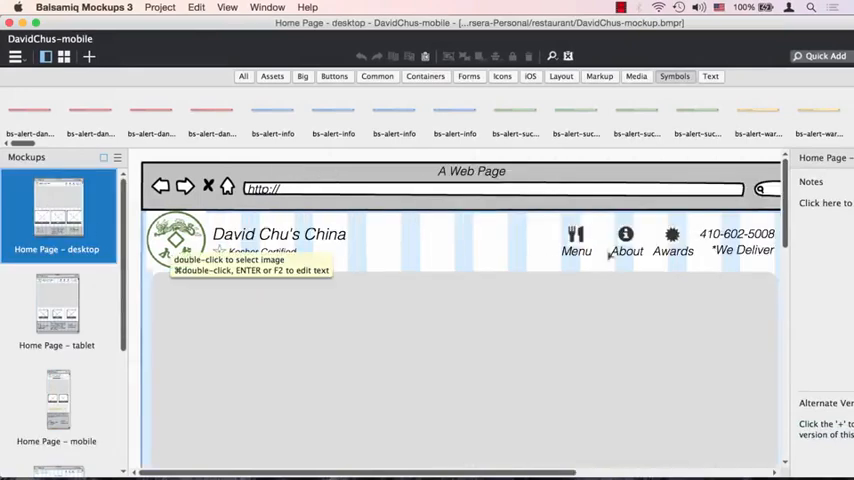
pyautogui.moveTo(520, 308)
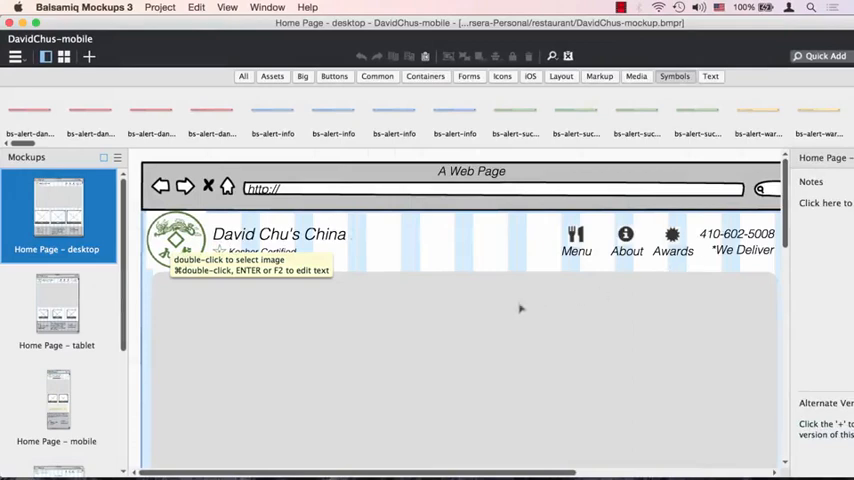
pyautogui.click(58, 400)
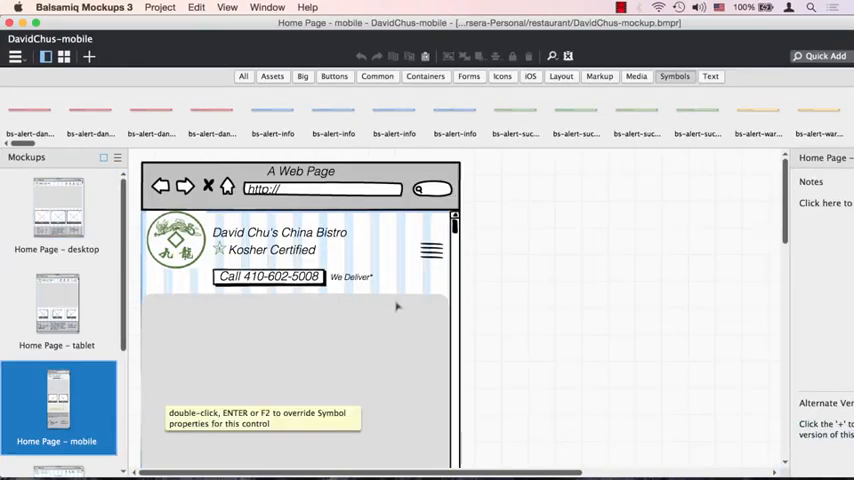
pyautogui.moveTo(418, 268)
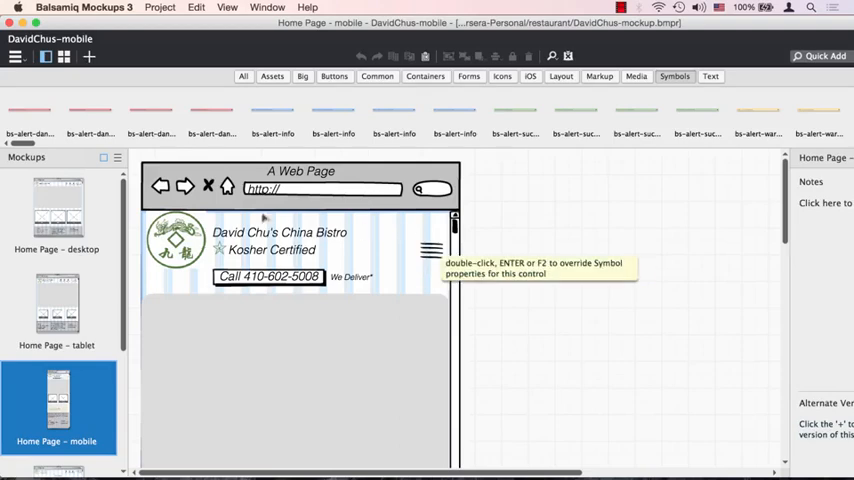
pyautogui.moveTo(392, 258)
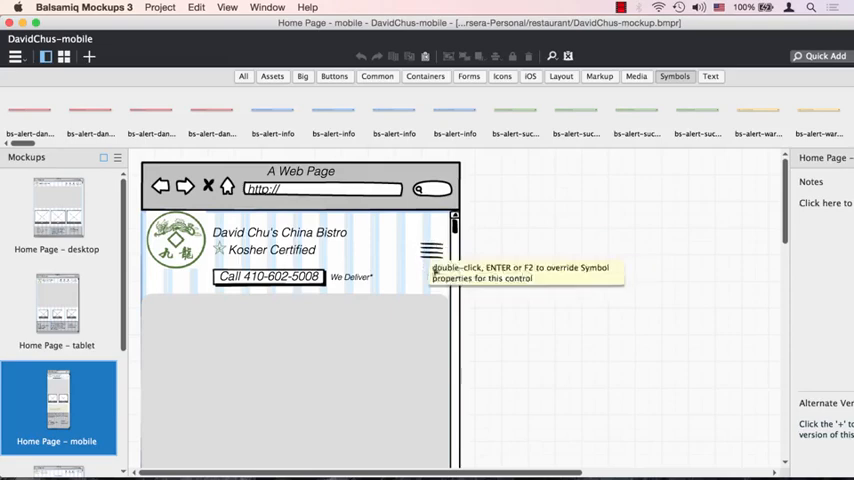
pyautogui.moveTo(476, 264)
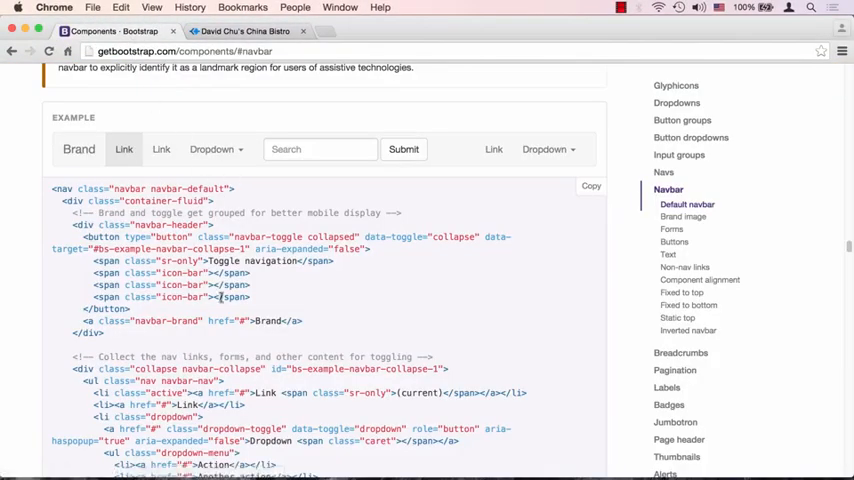
pyautogui.moveTo(364, 168)
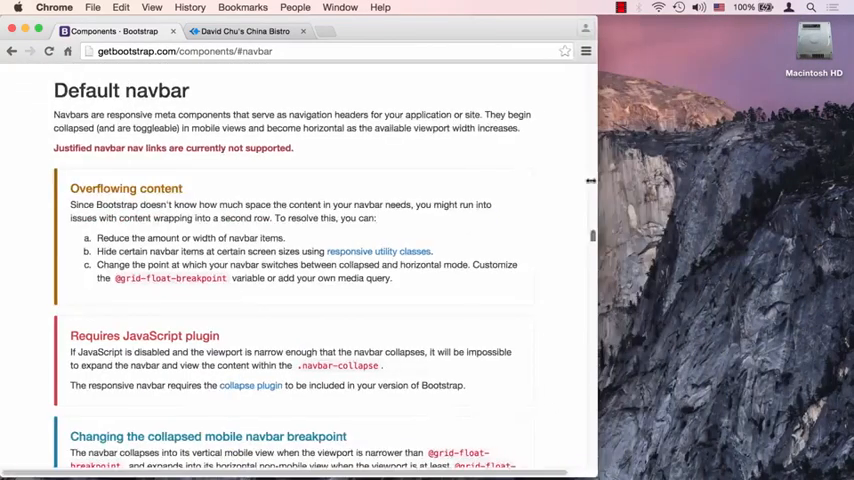
# - Reach the Default navbar example and expand its collapsed menu via the toggle button
pyautogui.scroll(-3)
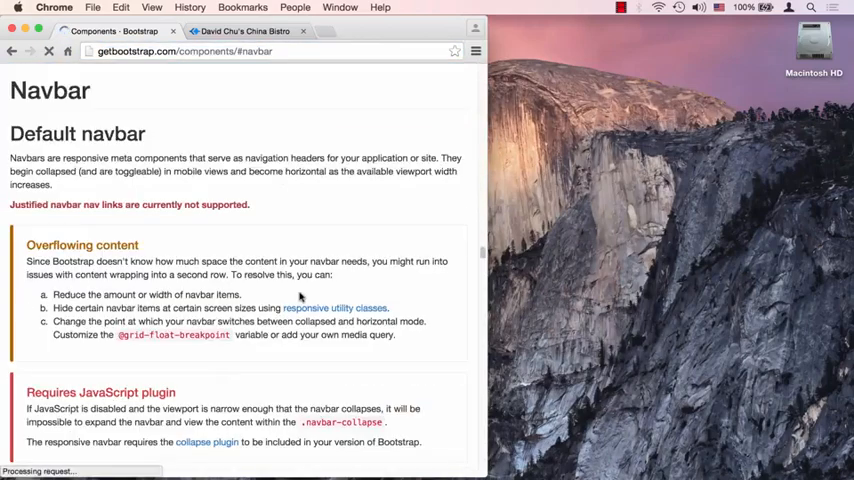
pyautogui.scroll(-3)
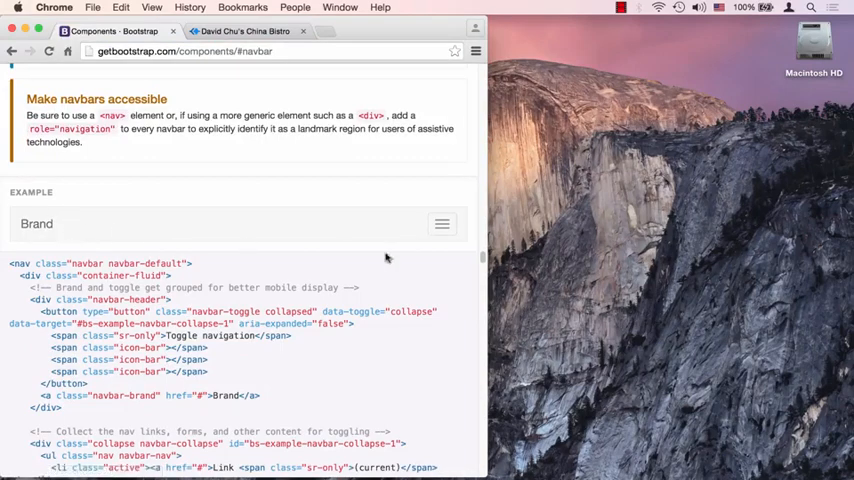
pyautogui.click(442, 224)
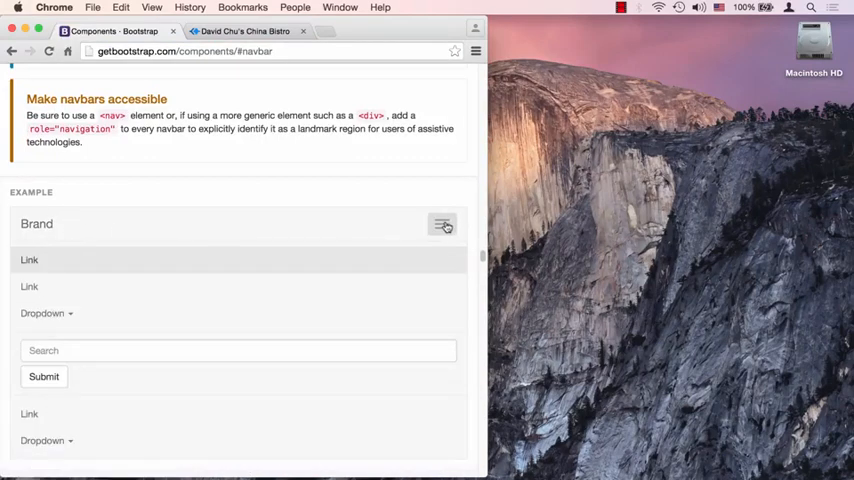
pyautogui.scroll(-3)
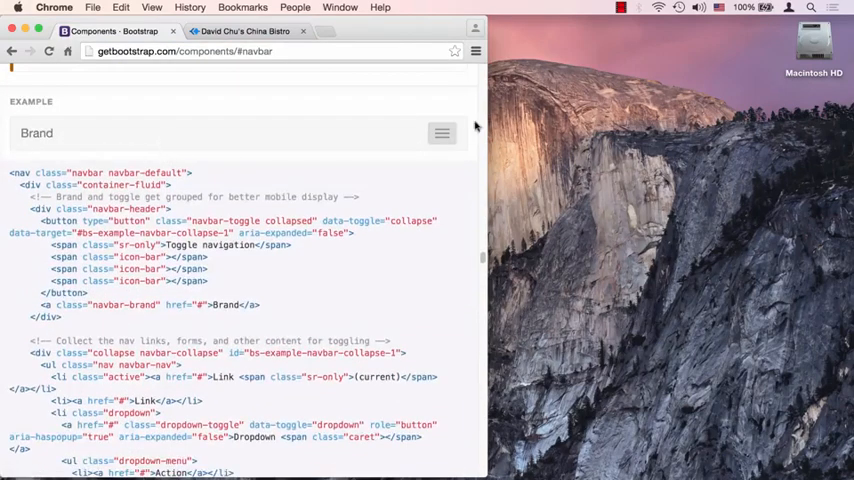
pyautogui.click(442, 132)
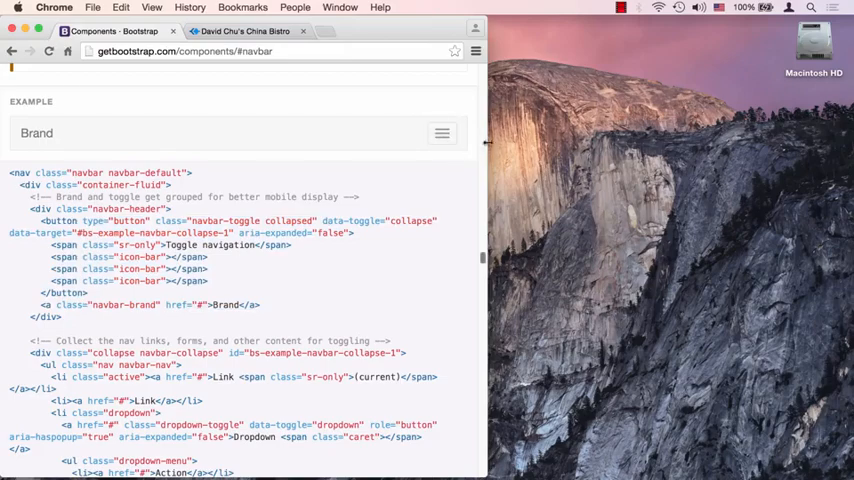
pyautogui.scroll(-3)
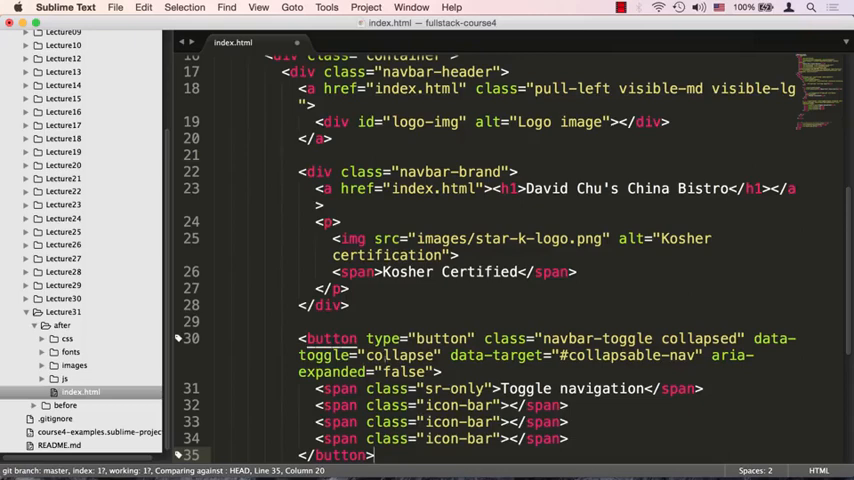
# - Reveal the toggle button markup in index.html and select its navbar-toggle class name
pyautogui.scroll(-3)
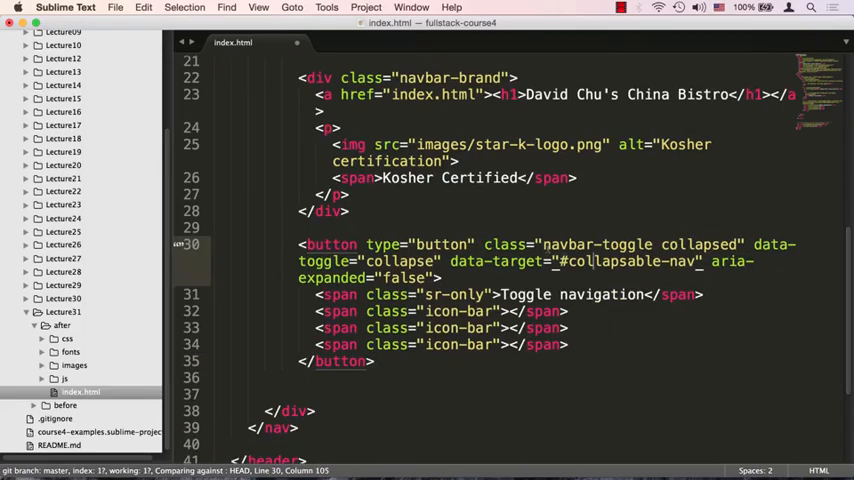
pyautogui.doubleClick(592, 244)
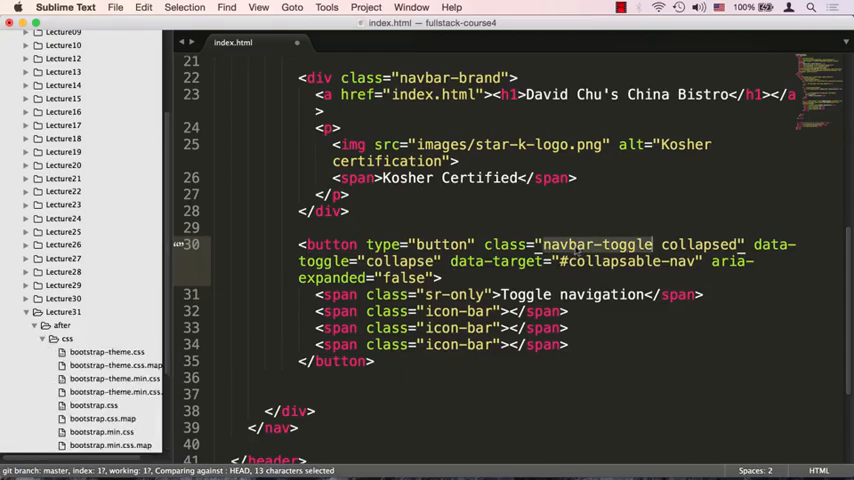
# - Copy navbar-toggle to search it in bootstrap.css, then return to index.html
pyautogui.press('cmd+c')
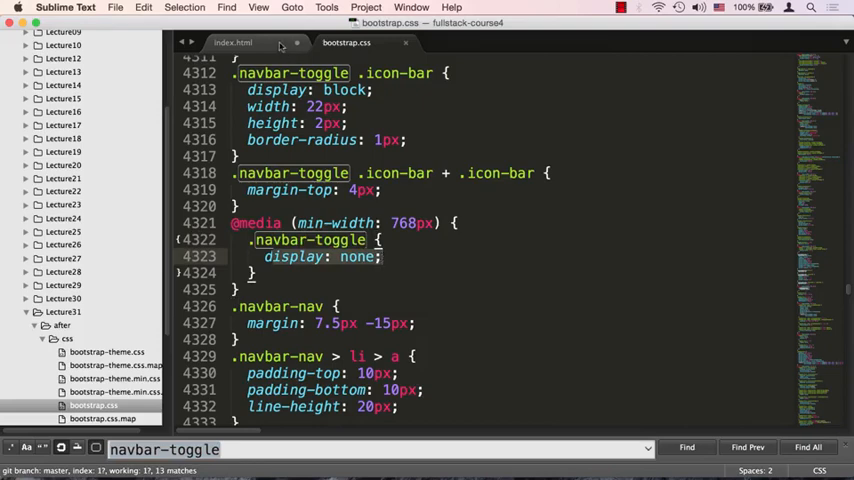
pyautogui.click(234, 42)
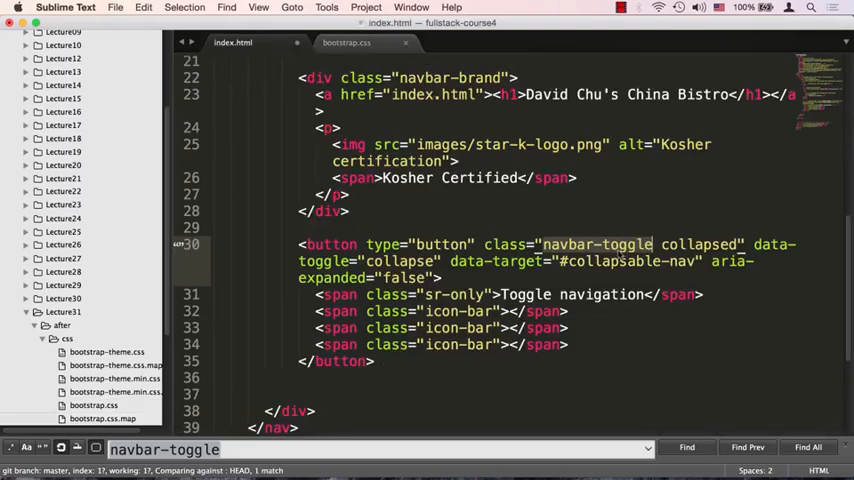
# - Select the collapsed class, check bootstrap.css for it, and come back to index.html
pyautogui.doubleClick(628, 244)
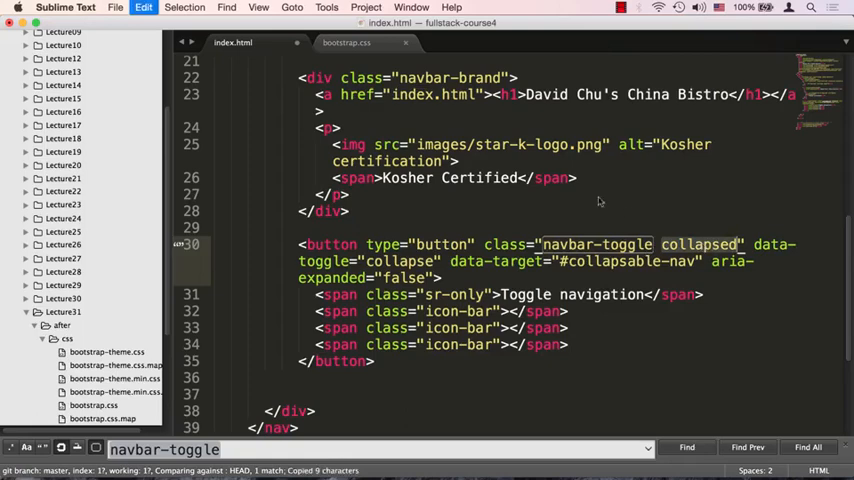
pyautogui.click(346, 42)
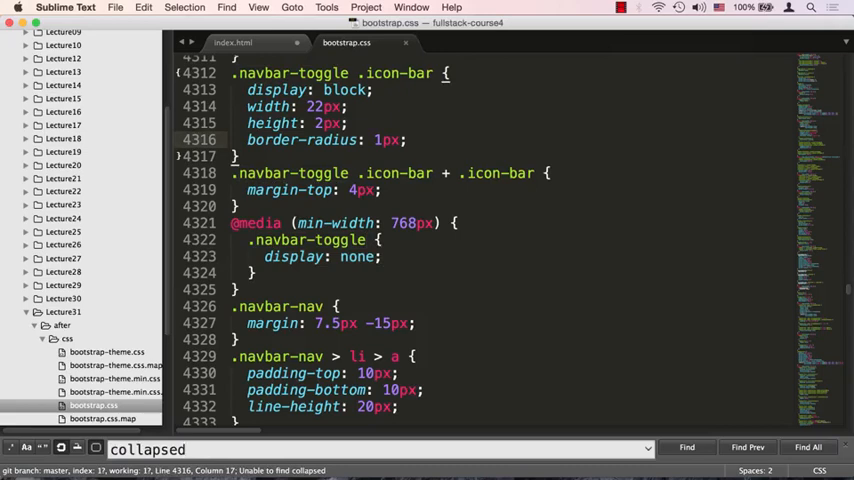
pyautogui.click(234, 42)
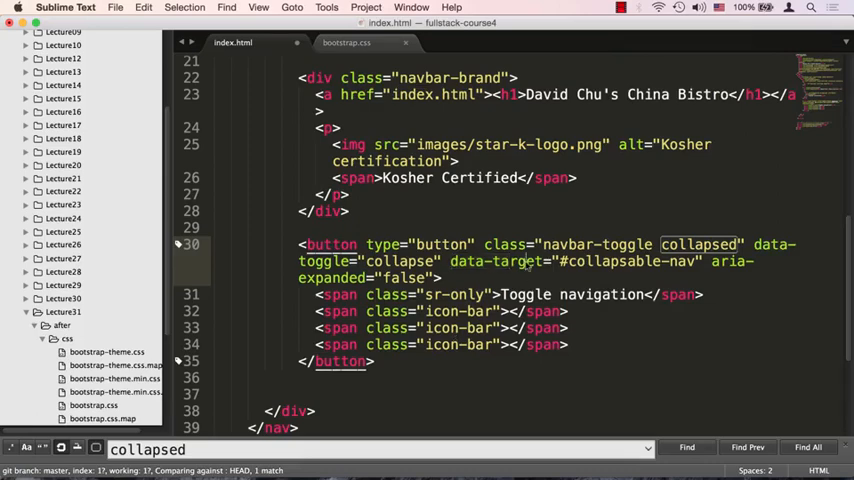
# - Select the data-toggle collapse value, look it up in bootstrap.js, and return to index.html
pyautogui.doubleClick(624, 260)
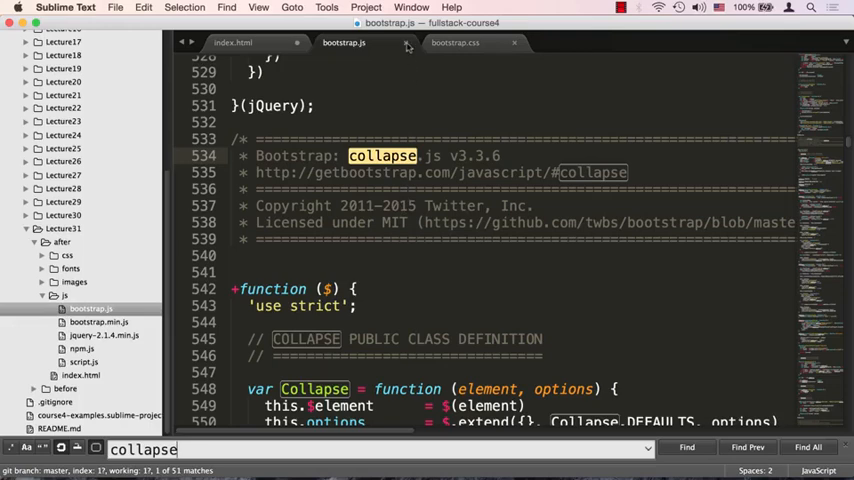
pyautogui.click(234, 42)
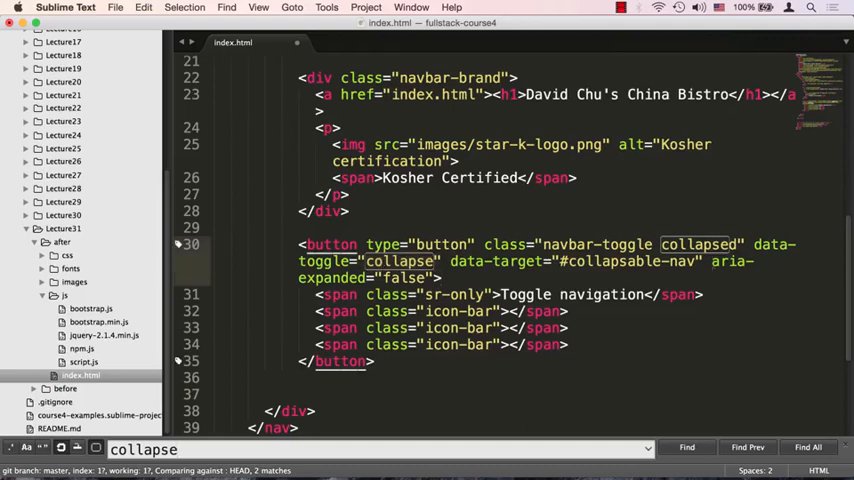
pyautogui.doubleClick(324, 276)
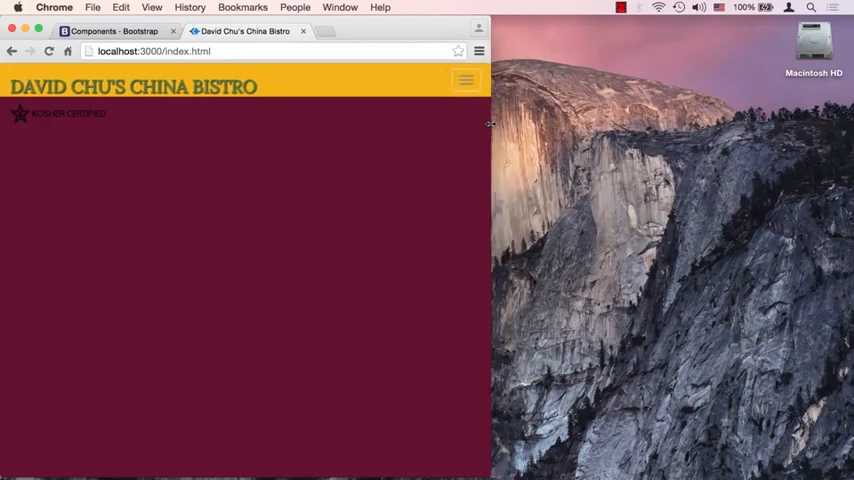
pyautogui.moveTo(416, 246)
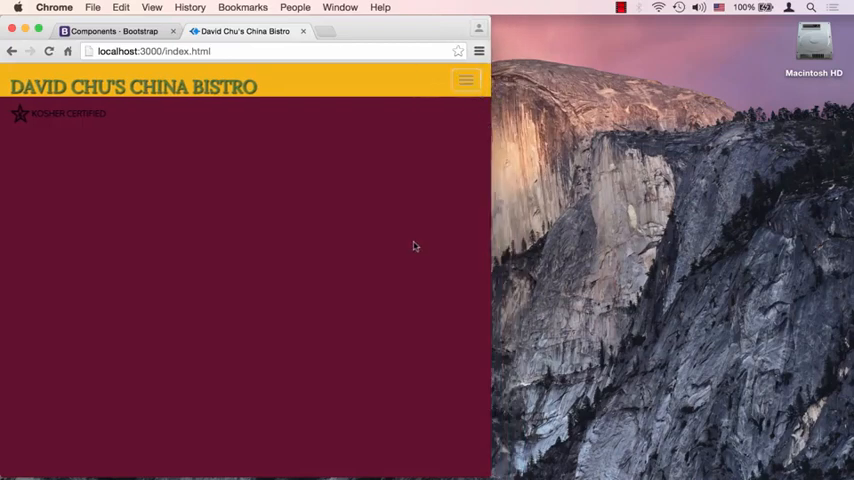
# - Toggle Chrome's developer tools while viewing the narrowed restaurant page with its toggle button
pyautogui.press('F12')
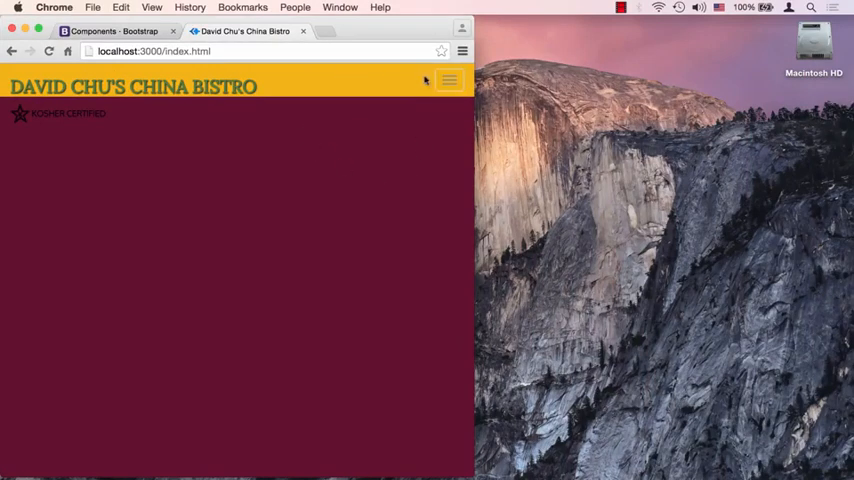
pyautogui.moveTo(466, 120)
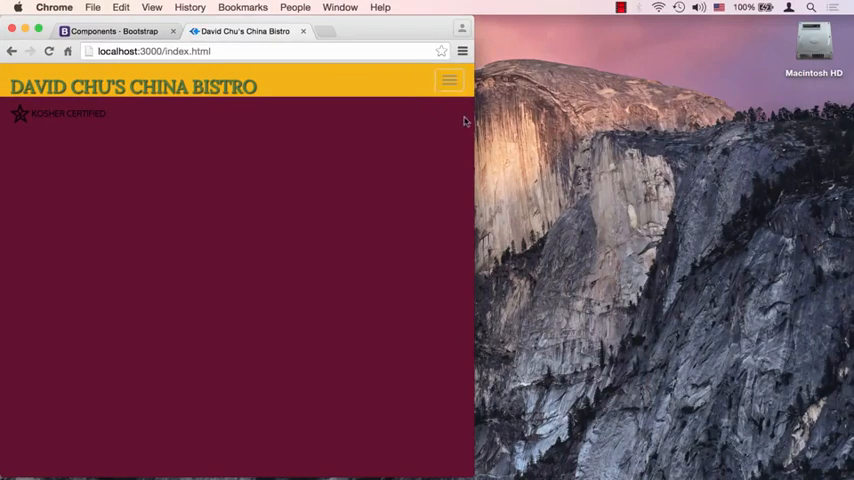